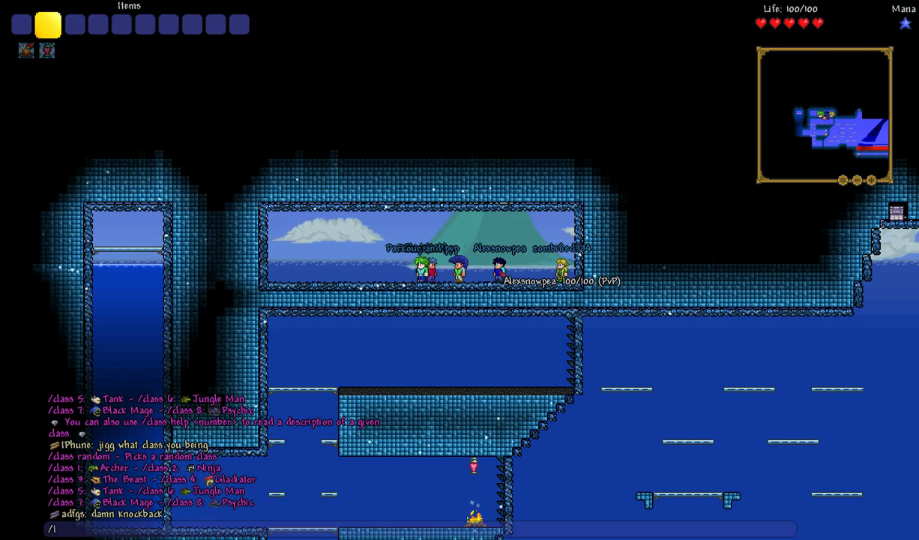
Type into chat to list the available PvP classes with descriptions
text(d)
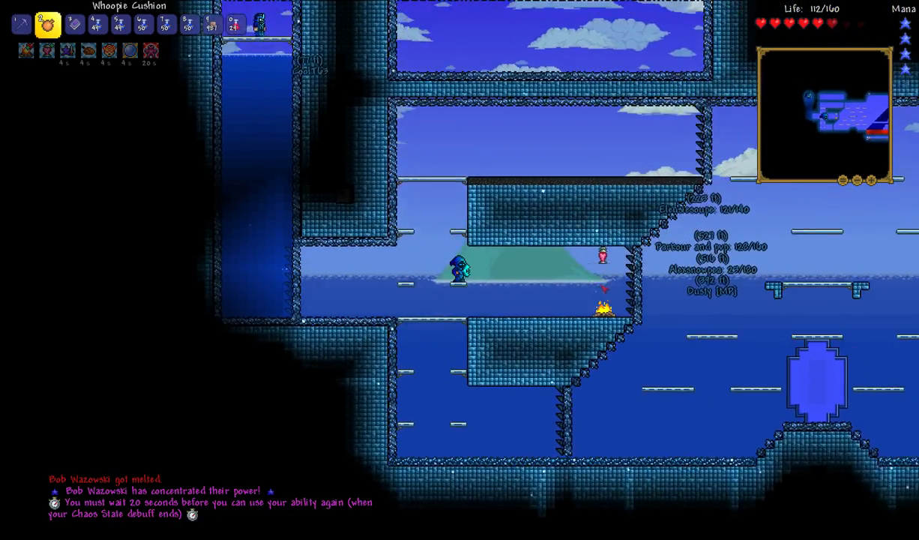
Dismiss the open menu while the Black Mage ability cools down
key(escape)
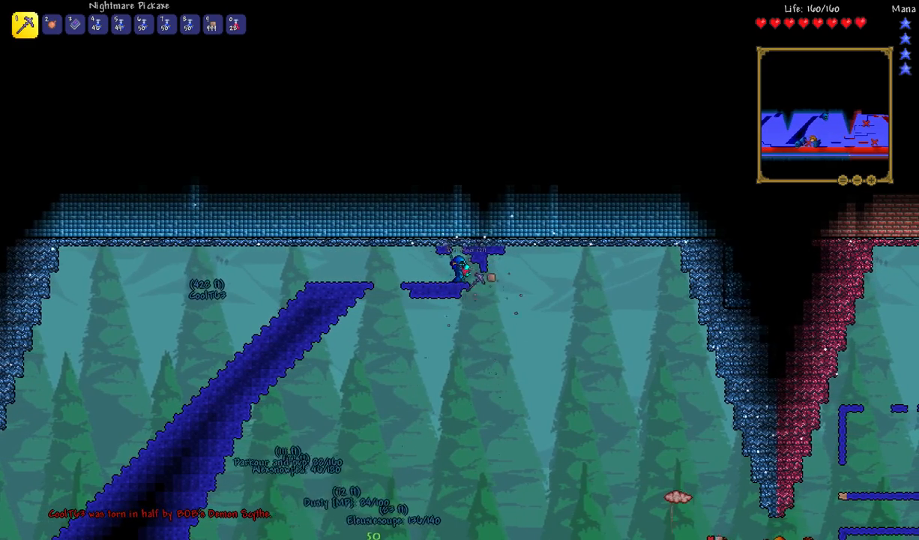
Enter the flooded blue-brick base and swap the Demon Scythe for the Nightmare Pickaxe
click(50, 25)
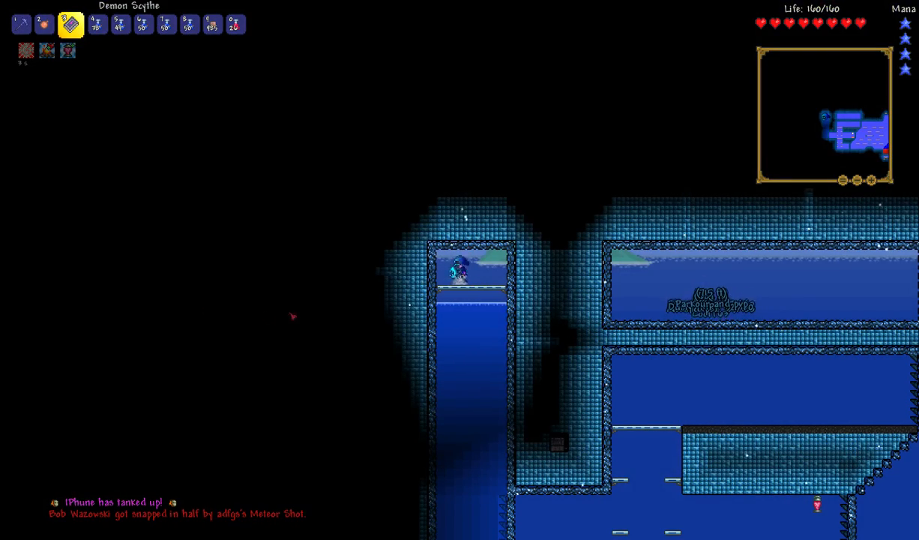
key(1)
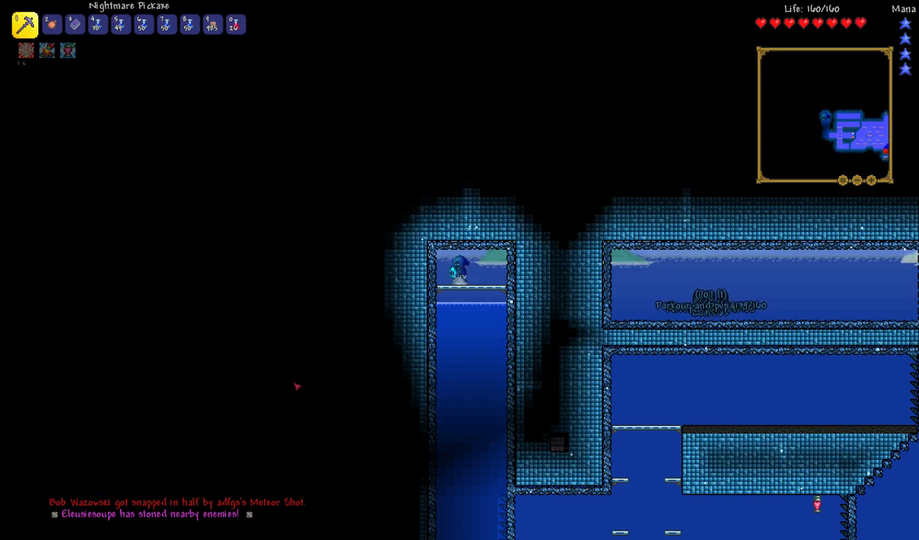